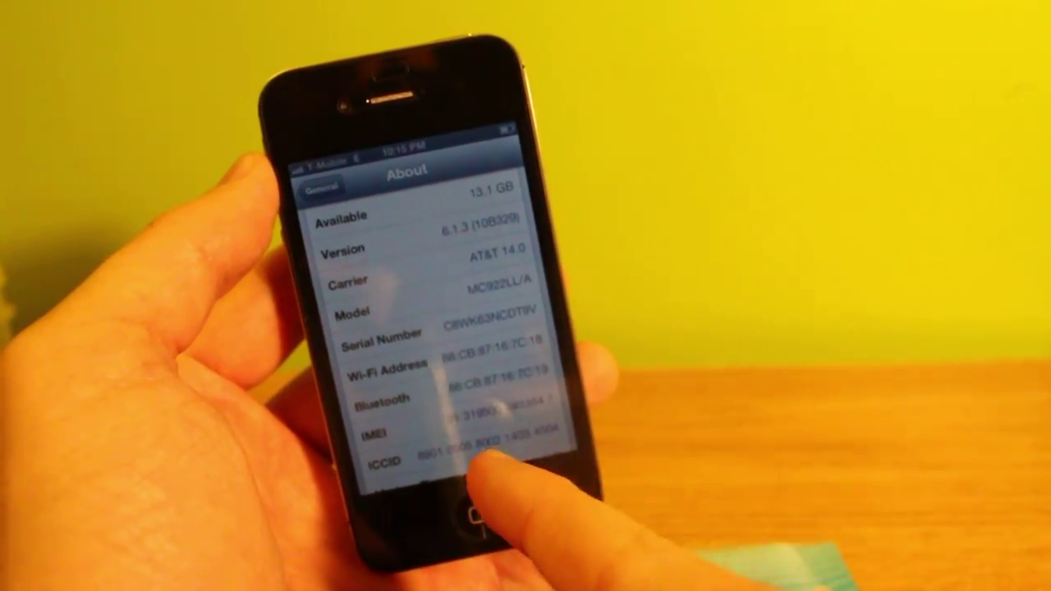
scroll("down", 3)
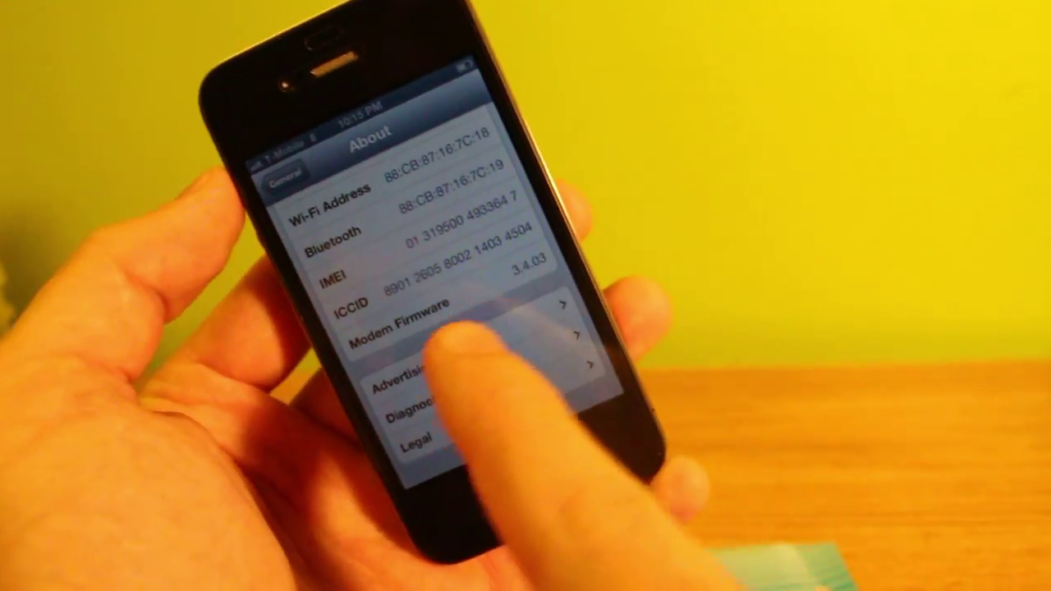